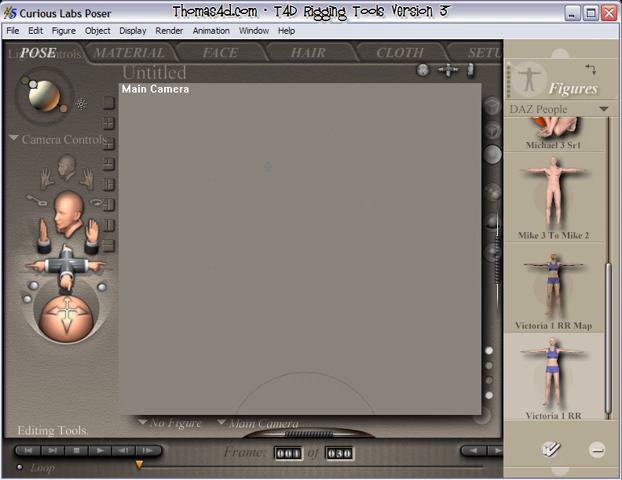
mouse_move(509, 186)
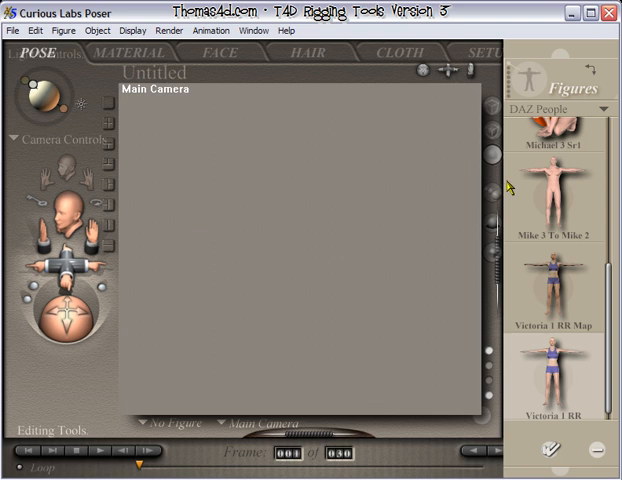
mouse_move(335, 270)
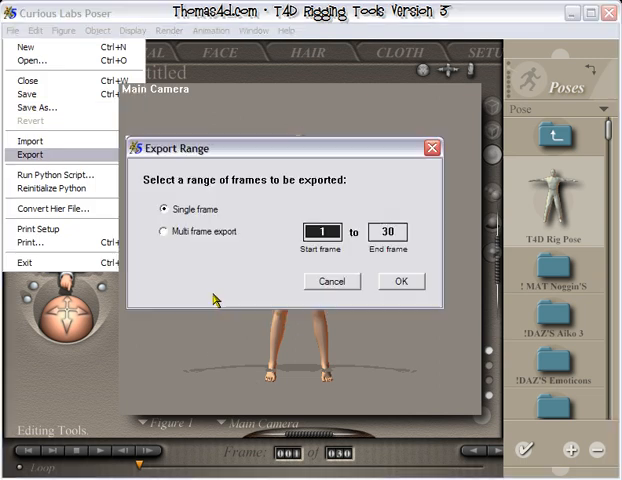
- Export the current frame of Victoria and save it as Vic_Base.obj in Demo
left_click(399, 281)
type("Vic_Base.obj")
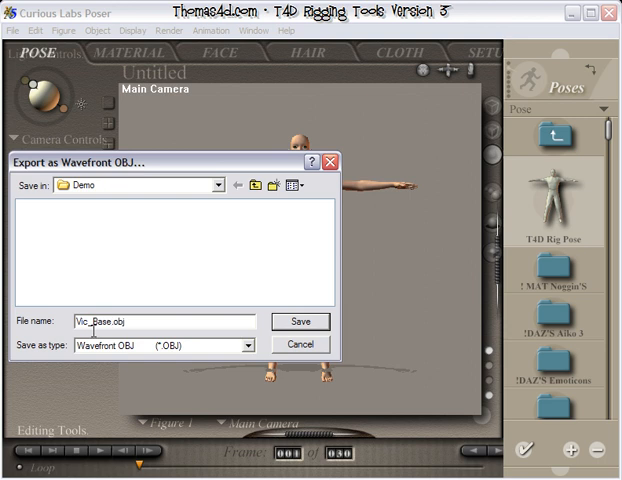
left_click(300, 321)
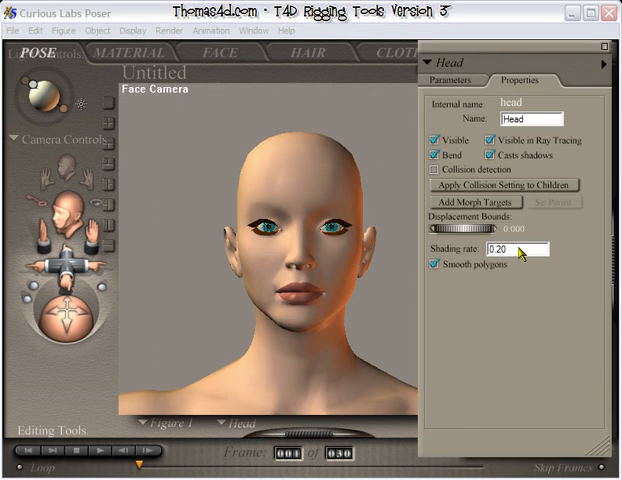
- Dial the head's Mouth O morph to 1.186 in the Parameters tab
left_click(456, 81)
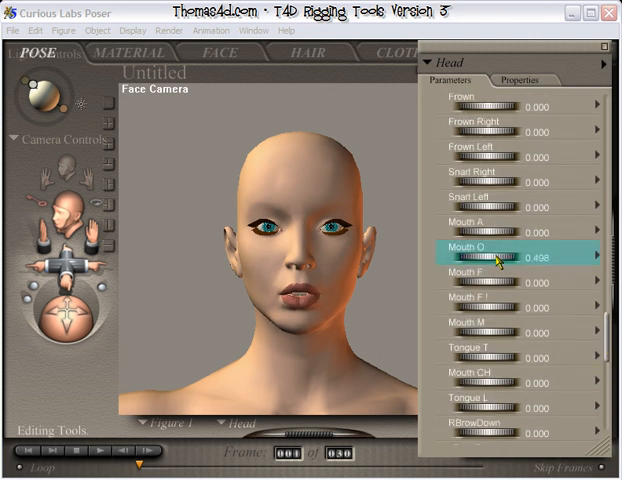
left_click(12, 30)
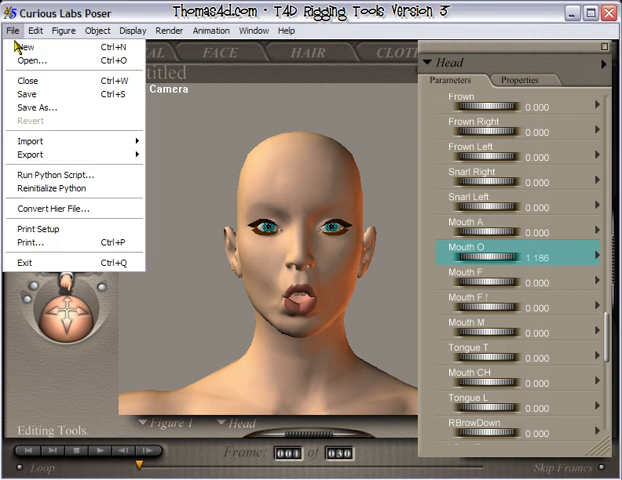
- Export the open-O pose as a single-frame Wavefront OBJ named Vic_O.obj
left_click(31, 154)
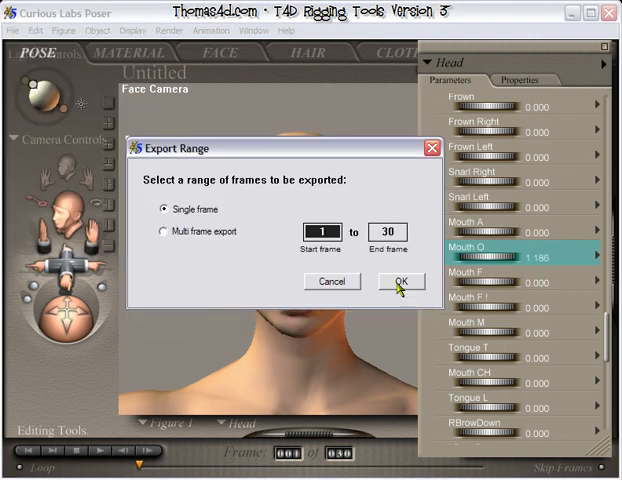
left_click(400, 281)
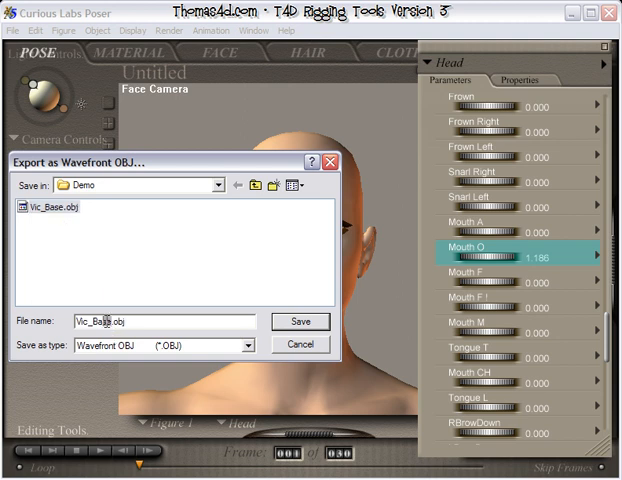
type("Vic_O.obj")
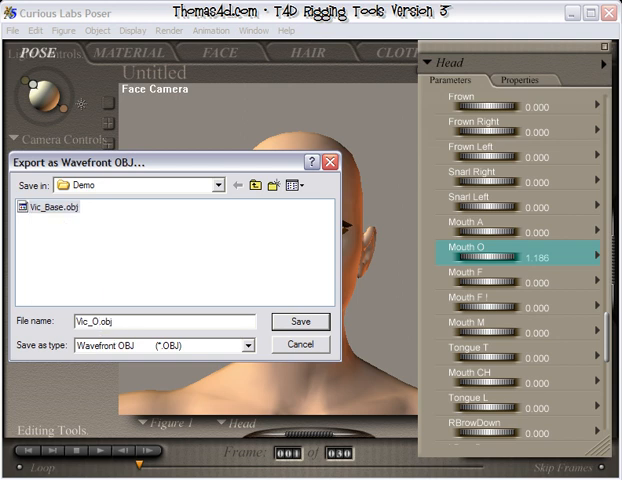
left_click(299, 321)
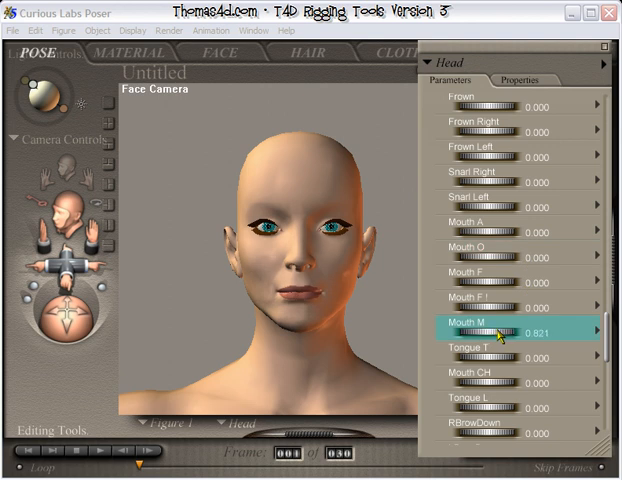
- With Mouth M at 1.026, export the full hierarchy as Vic_M.obj
left_click(13, 31)
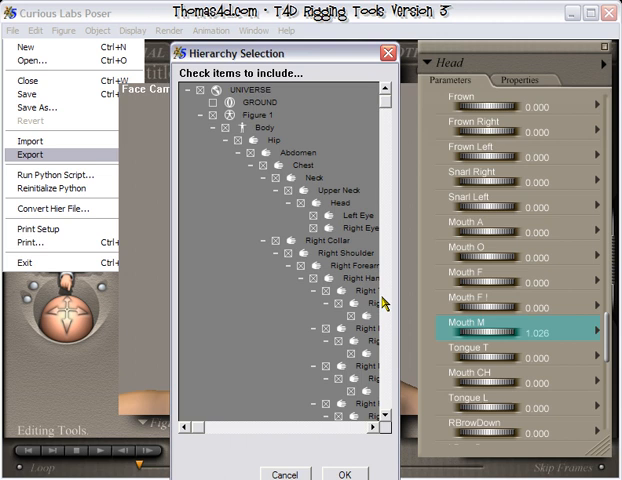
left_click(345, 473)
type("Vic_M.obj")
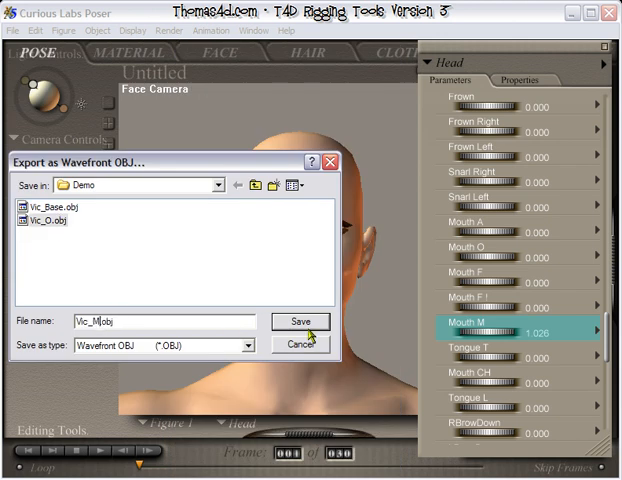
left_click(300, 321)
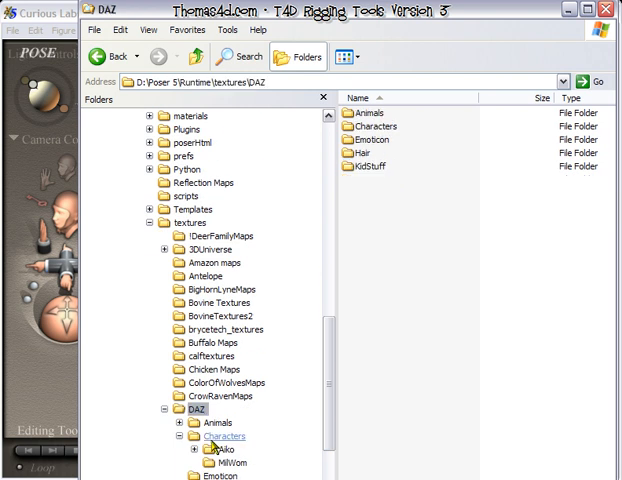
- Open Runtime\textures\DAZ\Characters\MilWom to show the body and head JPEG maps
left_click(232, 462)
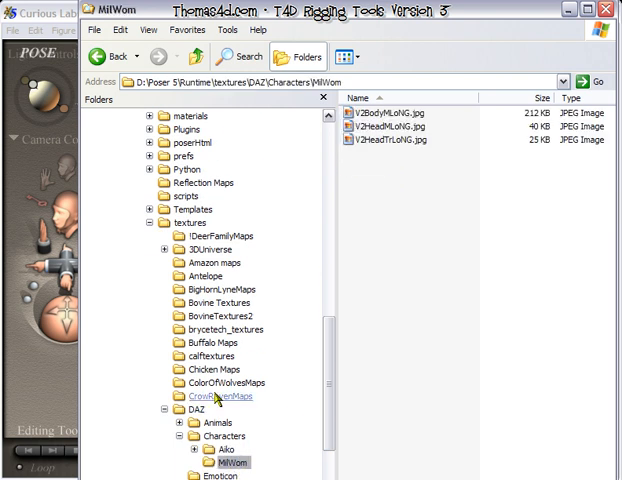